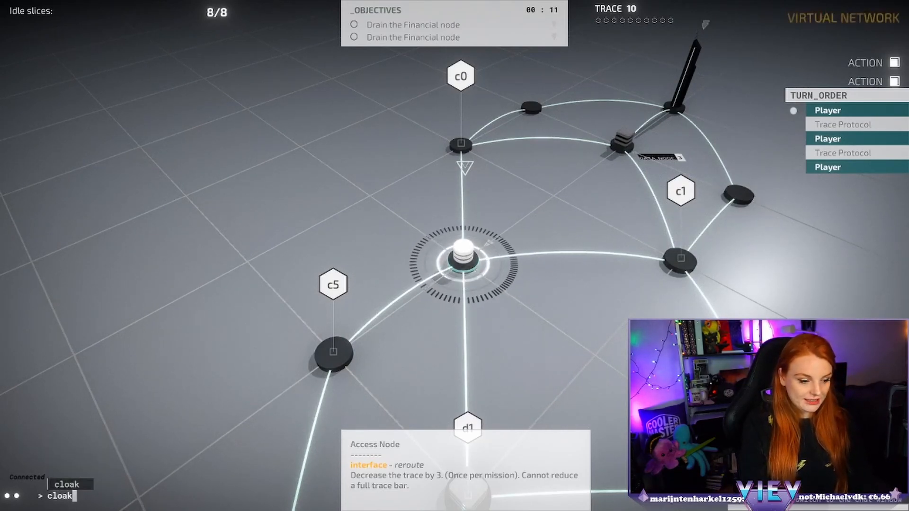
# Step: Run cloak, move to c5, slow the cloak down, sniff f1 and start typing the leech command
pyautogui.press('Return')
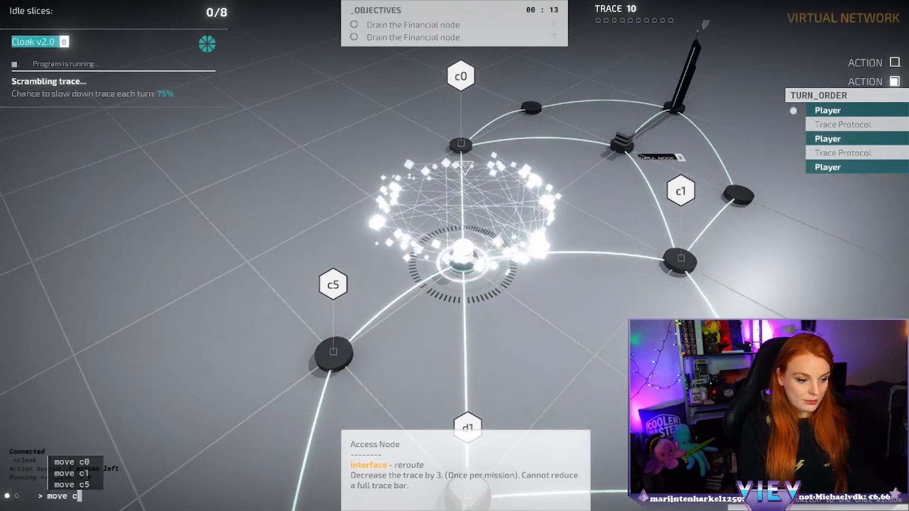
pyautogui.press('Return')
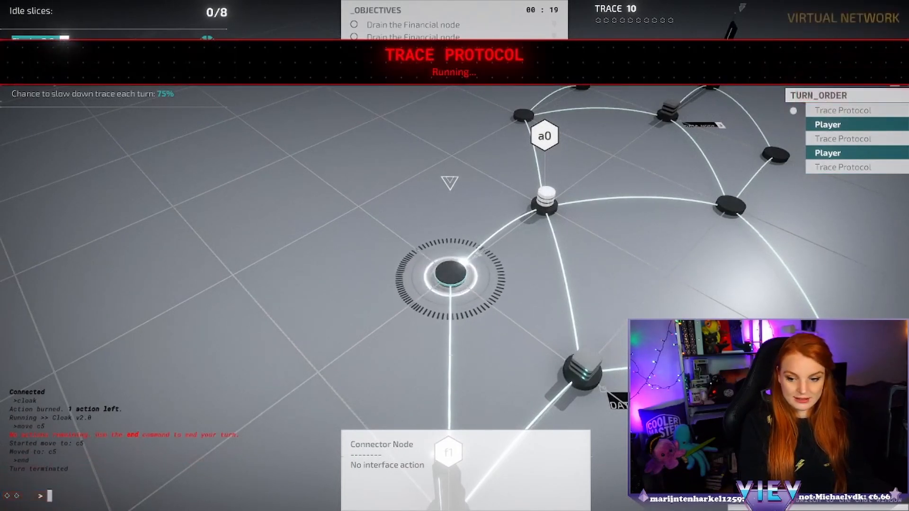
pyautogui.write('sldown cloak 2')
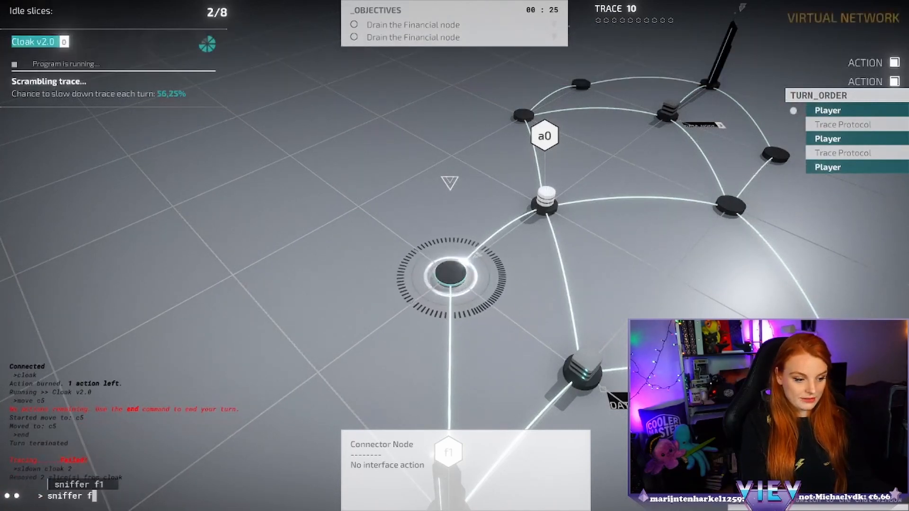
pyautogui.press('enter')
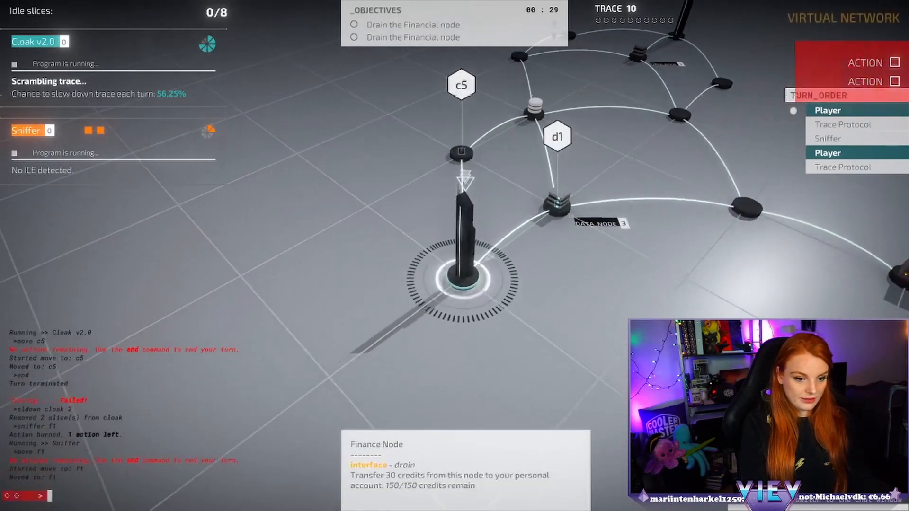
pyautogui.write('drain')
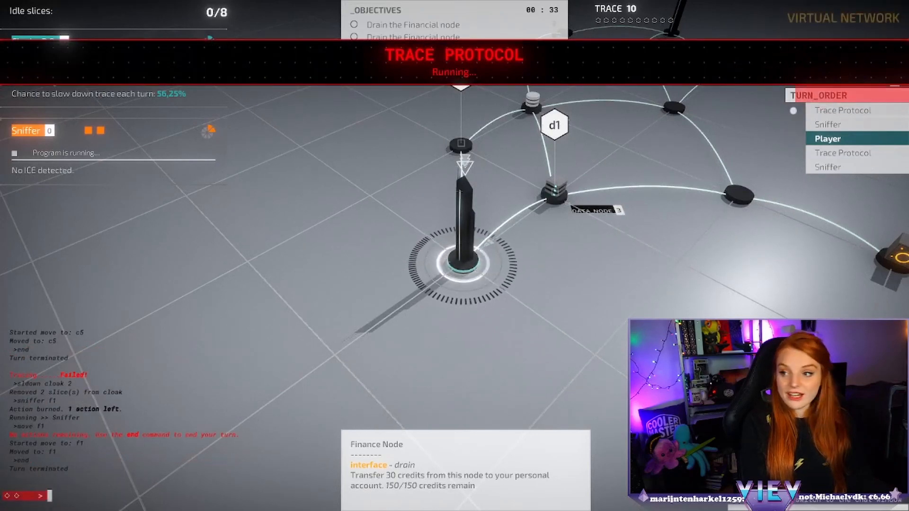
pyautogui.write('leech')
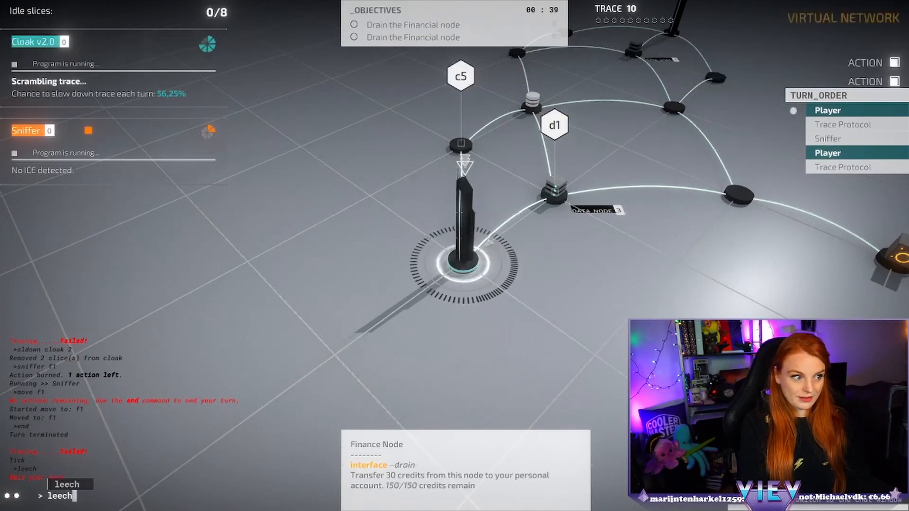
# Step: Leech the Finance node down to 130 credits and begin moving on toward c1
pyautogui.write('s')
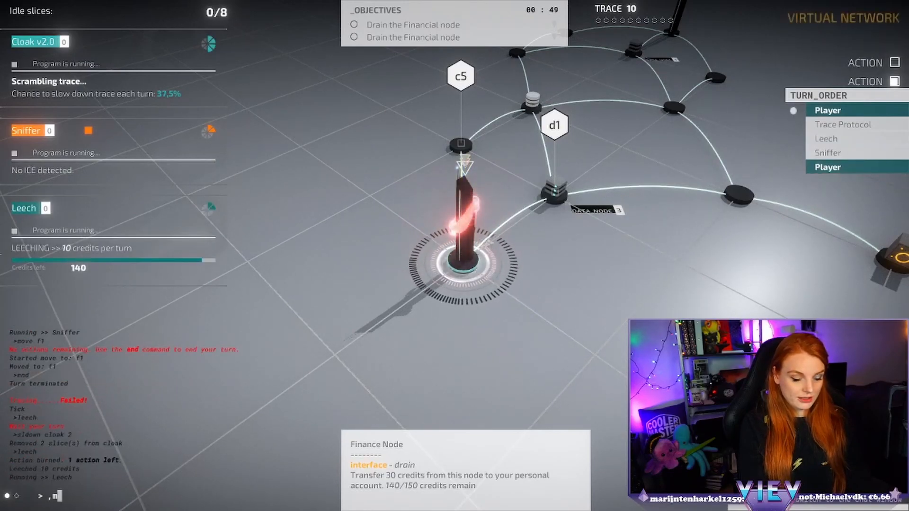
pyautogui.write('ove c')
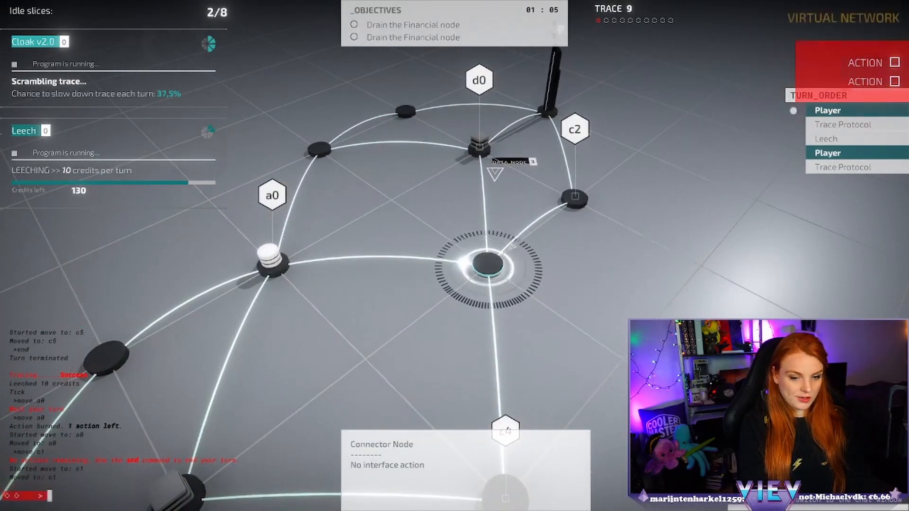
# Step: Move through a0, c1 and c2, tunnel onto Hangman-guarded f0 and end the turn
pyautogui.write('mo')
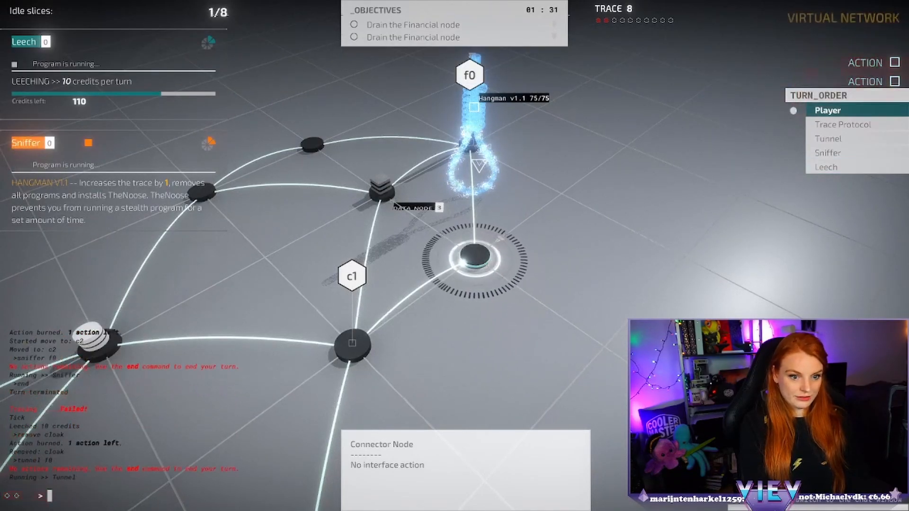
pyautogui.write('end')
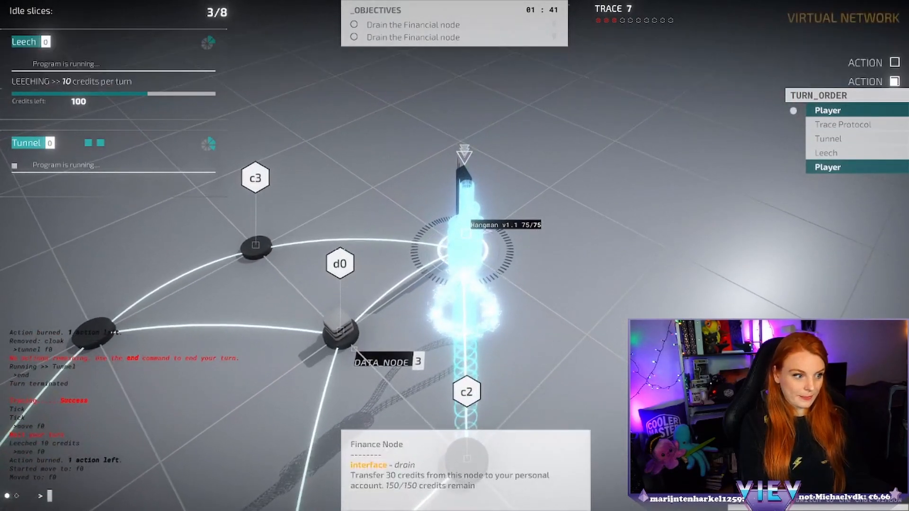
# Step: Sniff data node d0, leech f0, then move onto d0 to start downloading
pyautogui.write('sniffer d0')
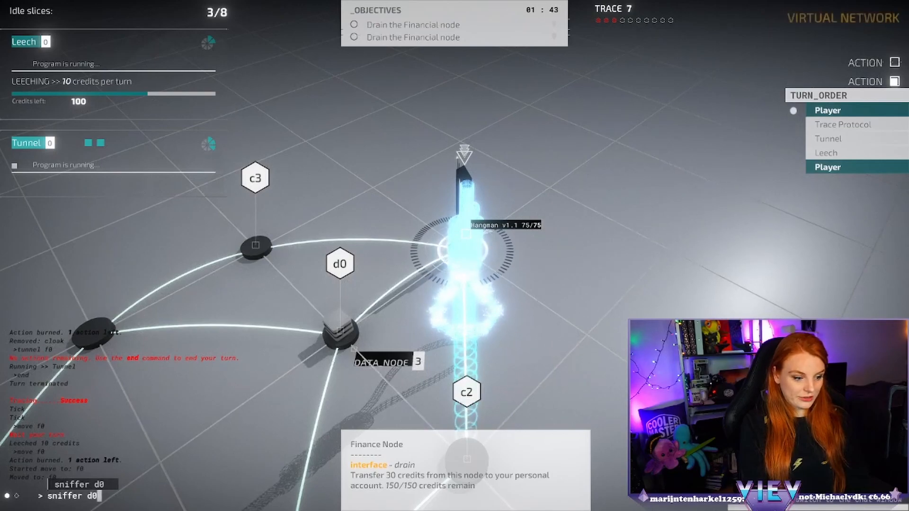
pyautogui.press('Return')
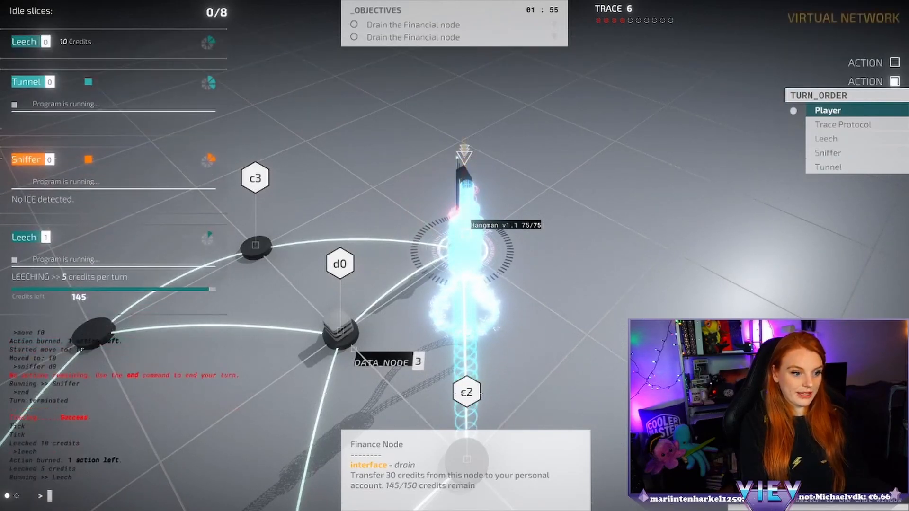
pyautogui.write('move d0')
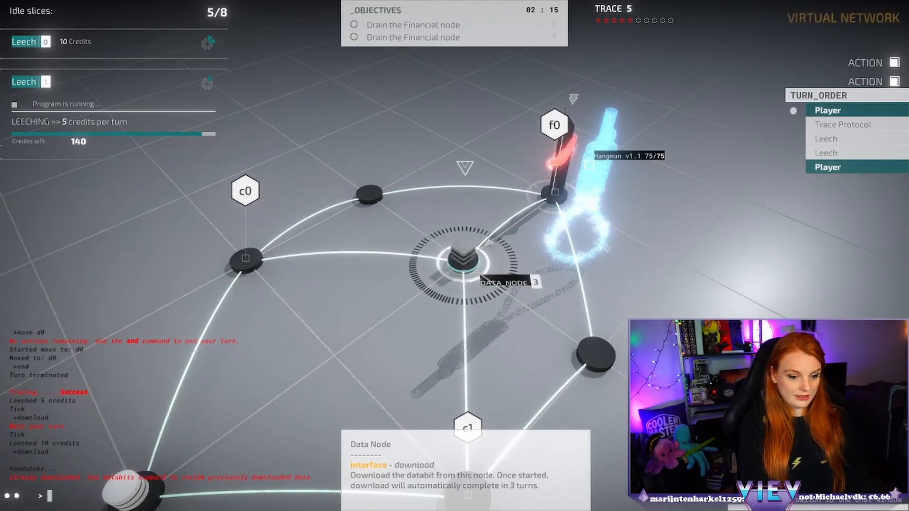
# Step: Try download, restart cloak and sniffer, slow a program down and travel via c1 to a0
pyautogui.write('down')
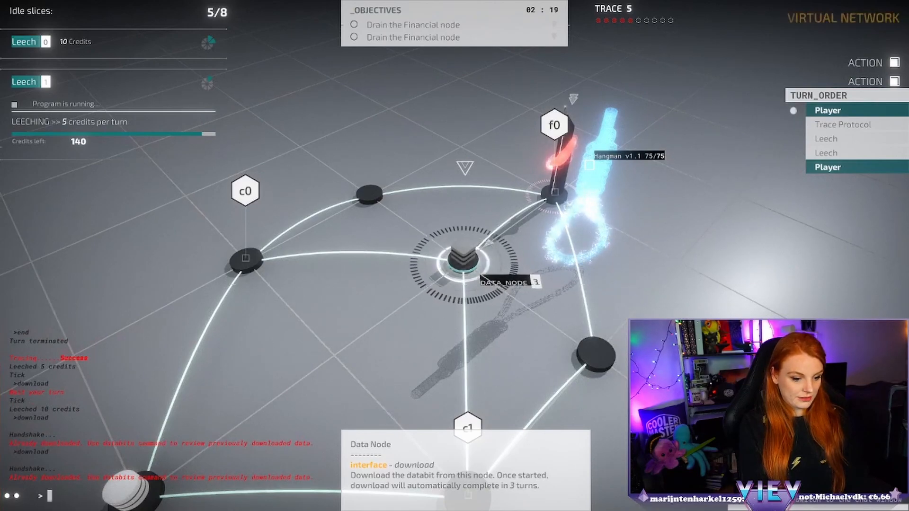
pyautogui.write('c')
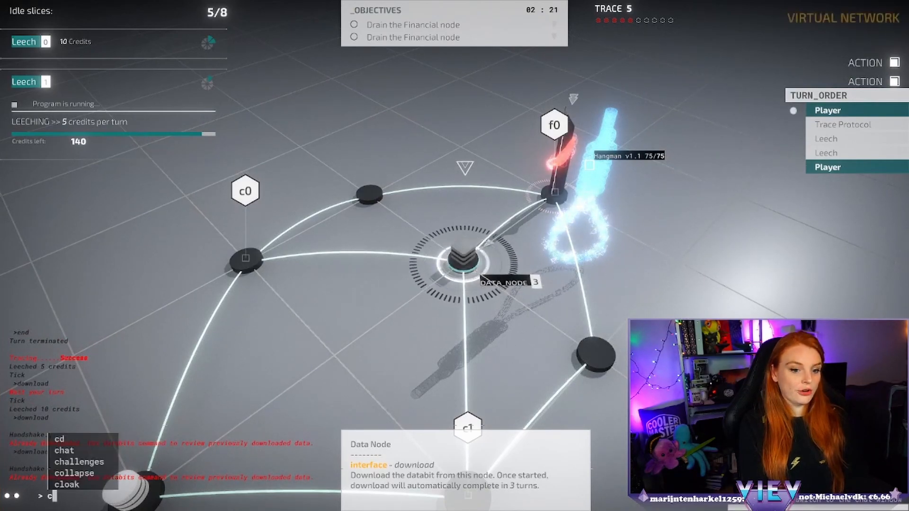
pyautogui.write('loa')
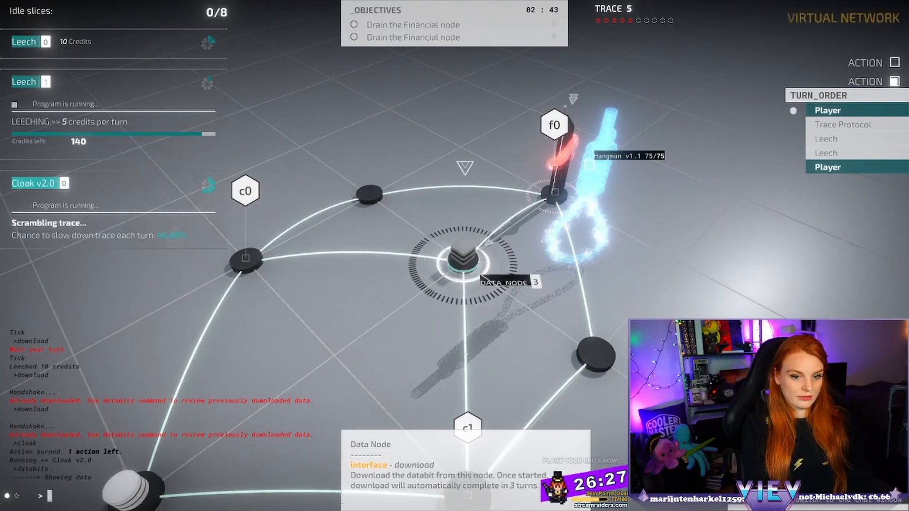
pyautogui.write('sniff')
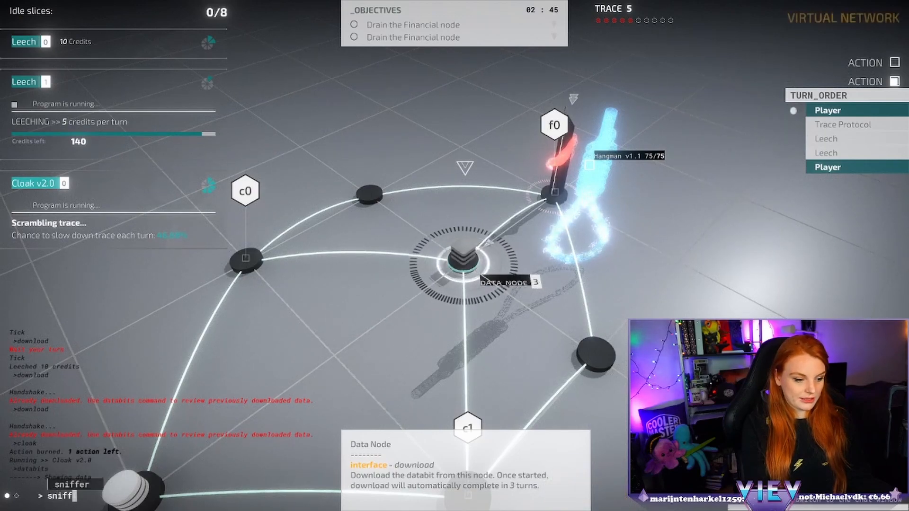
pyautogui.press('Return')
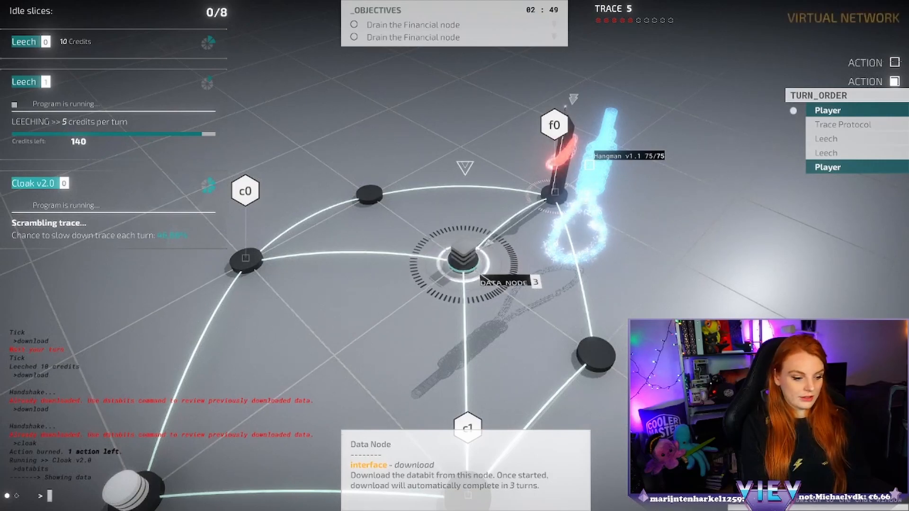
pyautogui.write('sldown')
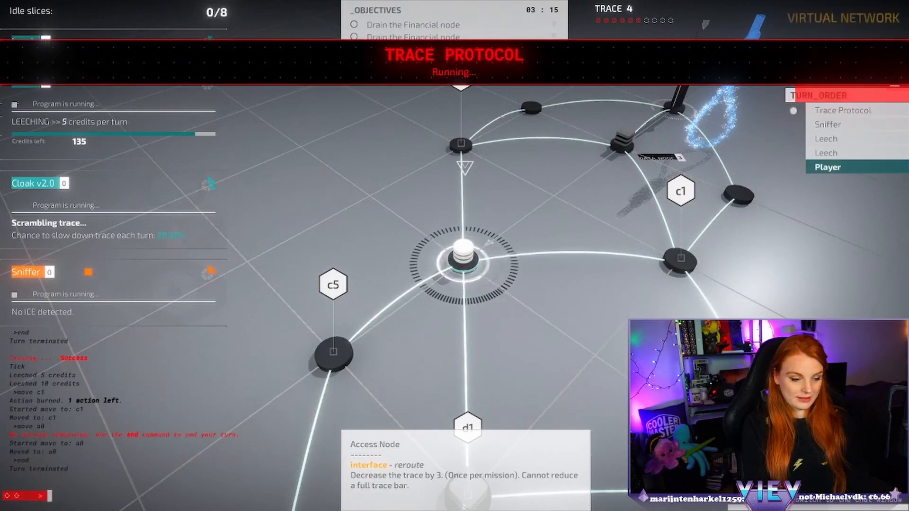
# Step: Reroute at a0 to cut the trace by 3, then move to data node d1
pyautogui.write('reroute')
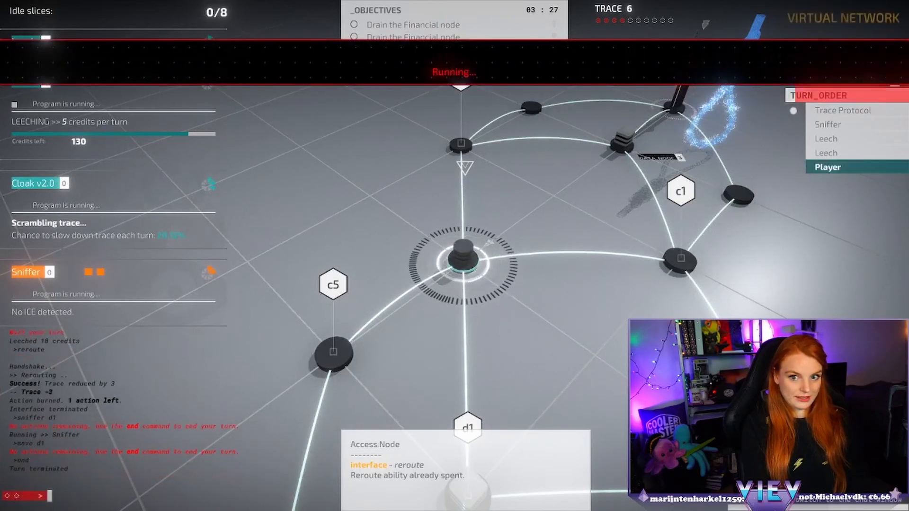
pyautogui.write('m')
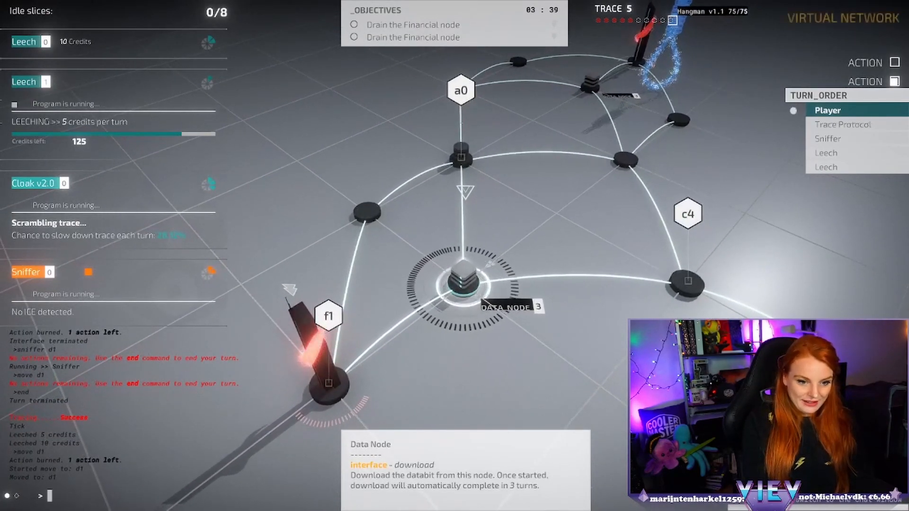
# Step: End turns to advance from d1 onto connector c4 beside v0
pyautogui.write('end')
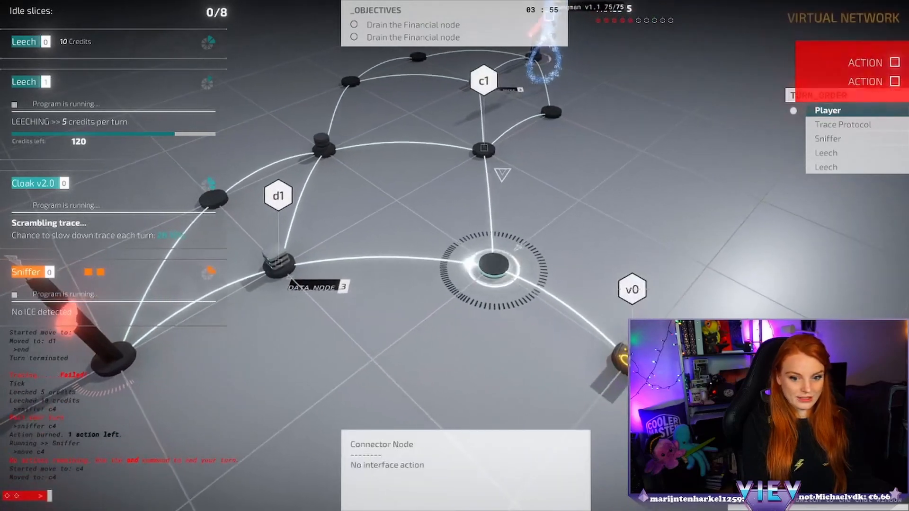
pyautogui.write('end')
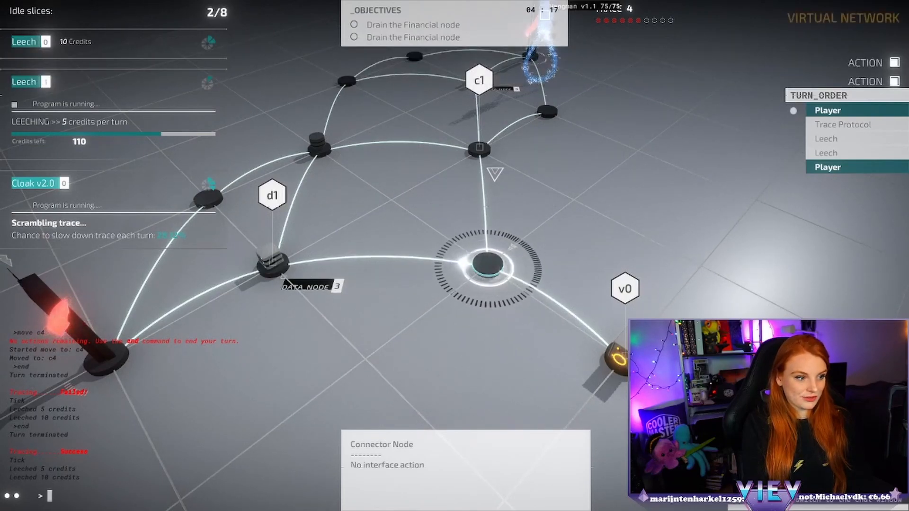
# Step: Sniff v0 to reveal its Fire Wall and remove the cloak to free slices
pyautogui.write('sniffer v0')
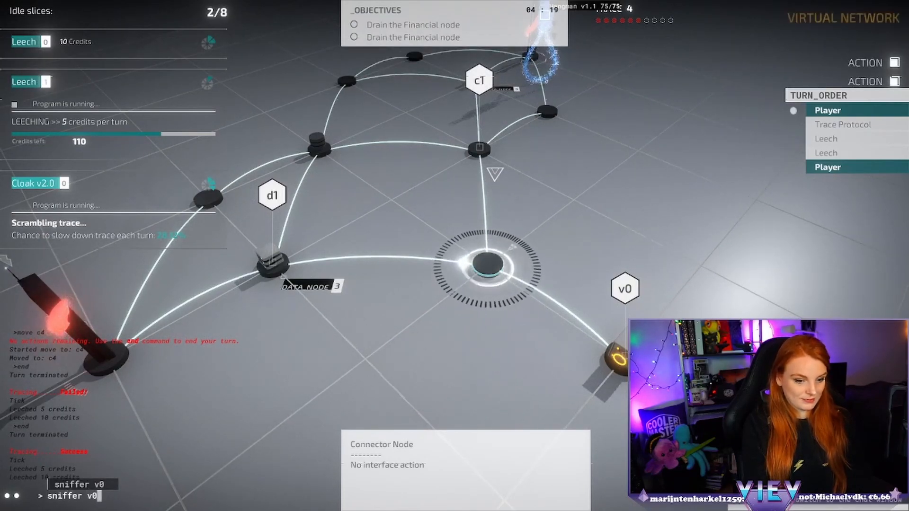
pyautogui.press('Return')
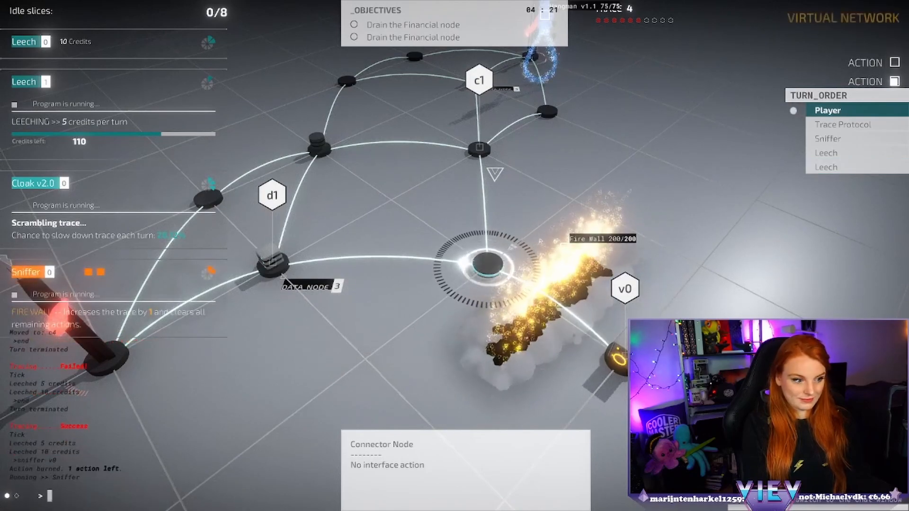
pyautogui.write('remove cloak')
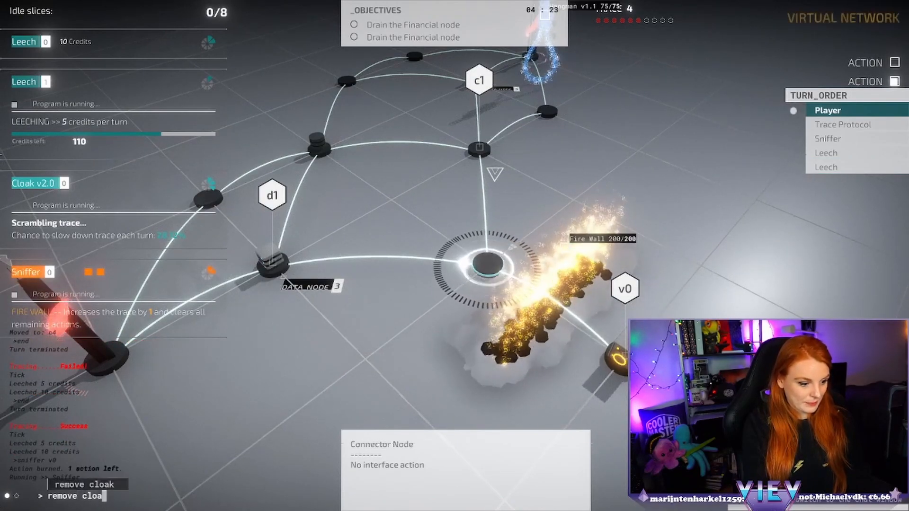
pyautogui.press('Return')
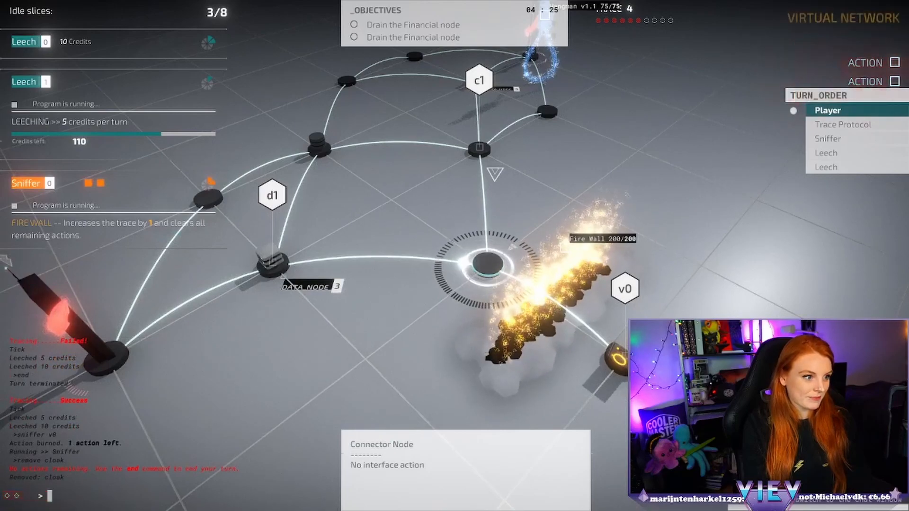
# Step: Slup leech 1 by 3 slices so it drains f0 at 20 credits per turn
pyautogui.write('slup')
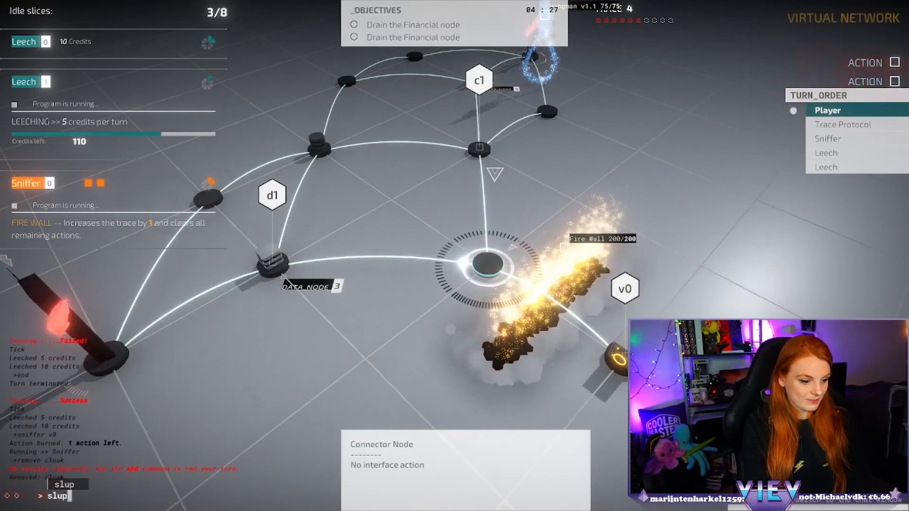
pyautogui.write('l')
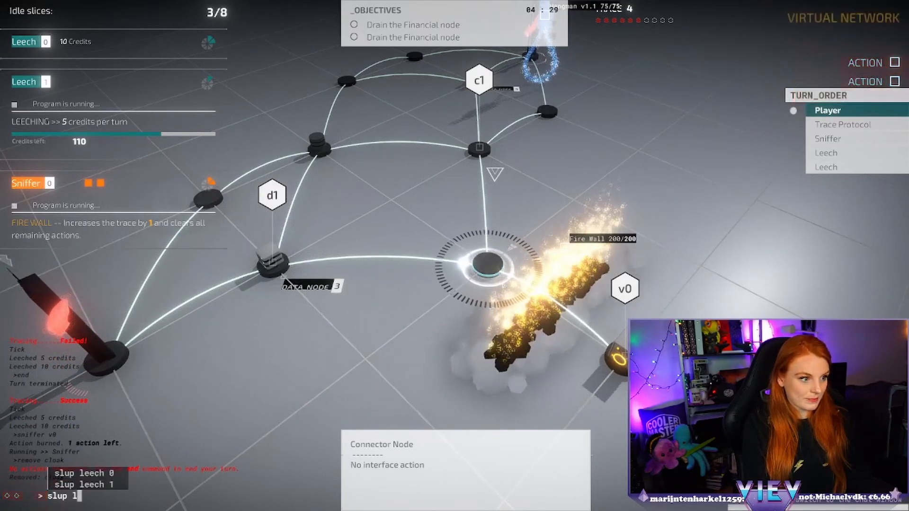
pyautogui.write('eech 1')
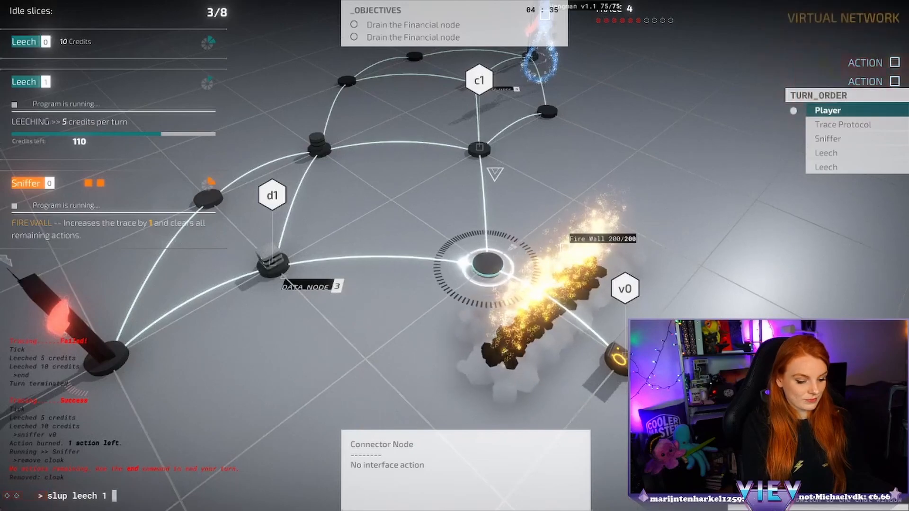
pyautogui.press('Return')
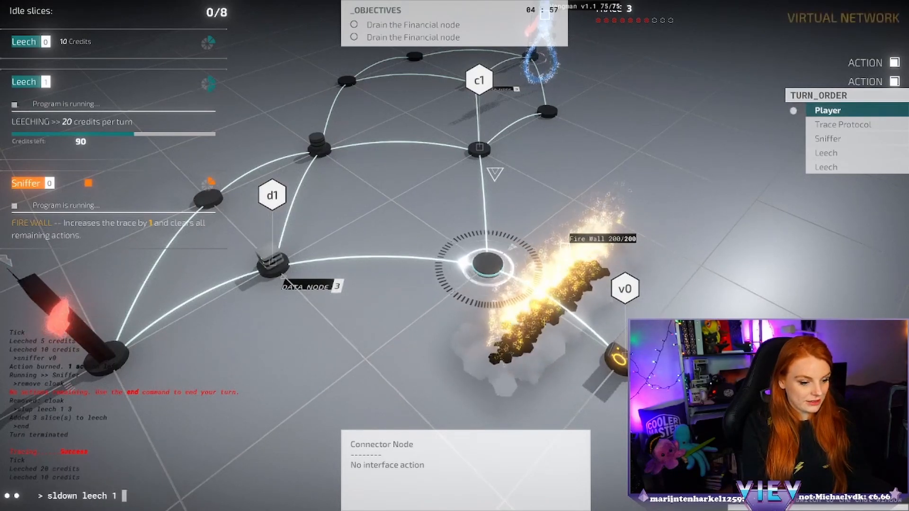
# Step: Sldown both leeches, tunnel through the firewall onto vault v0 and end the turn
pyautogui.write('3')
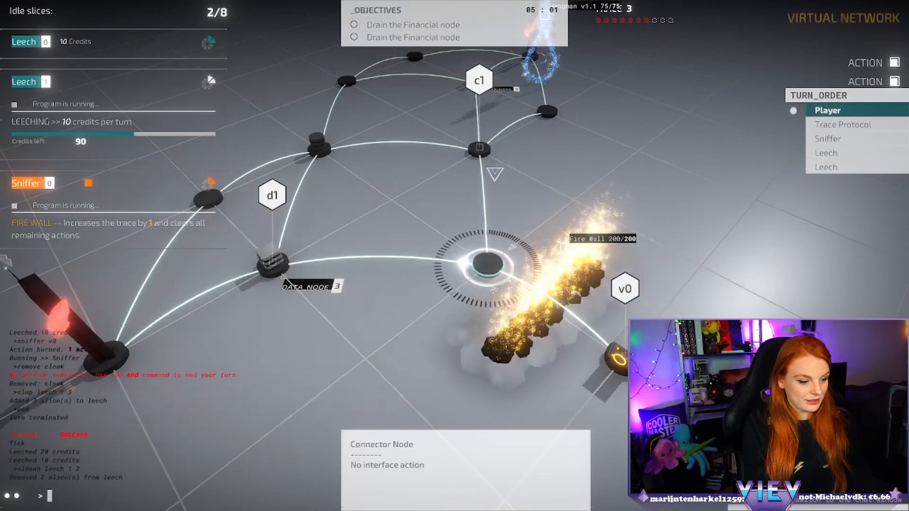
pyautogui.write('sl')
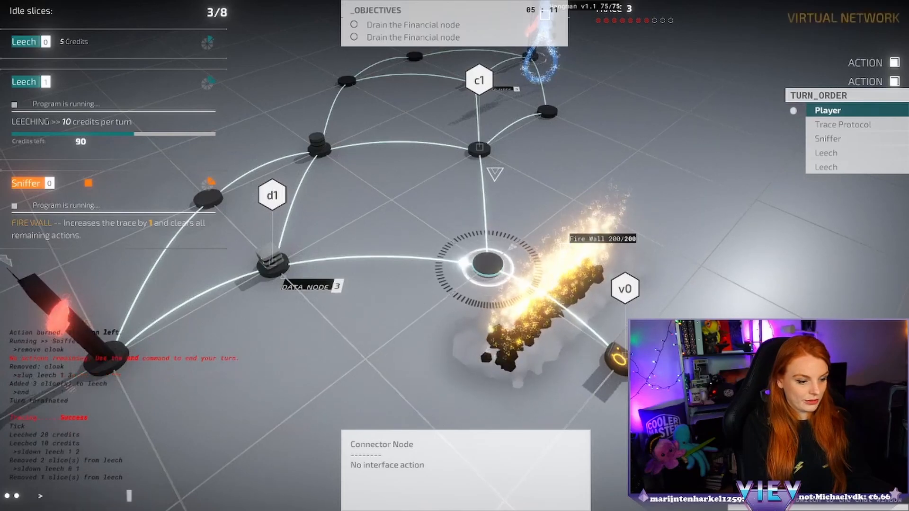
pyautogui.write('tunnel v0')
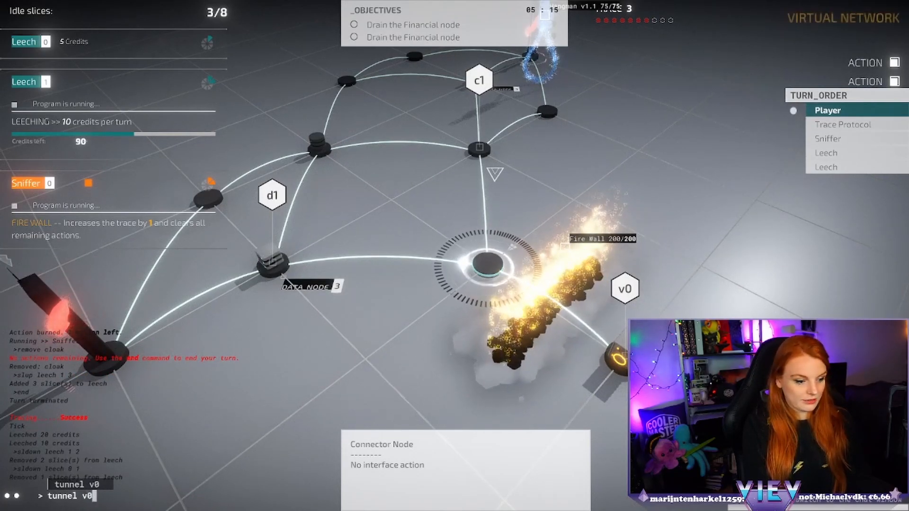
pyautogui.press('Return')
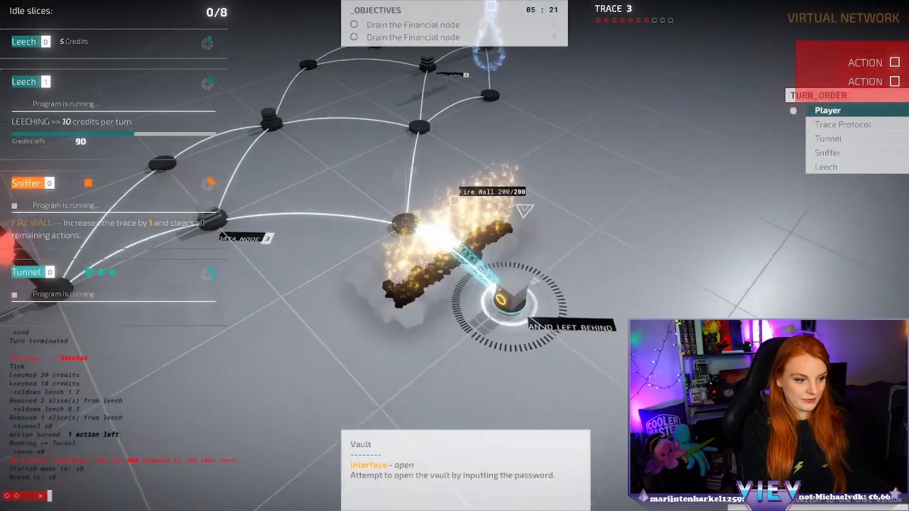
pyautogui.write('end')
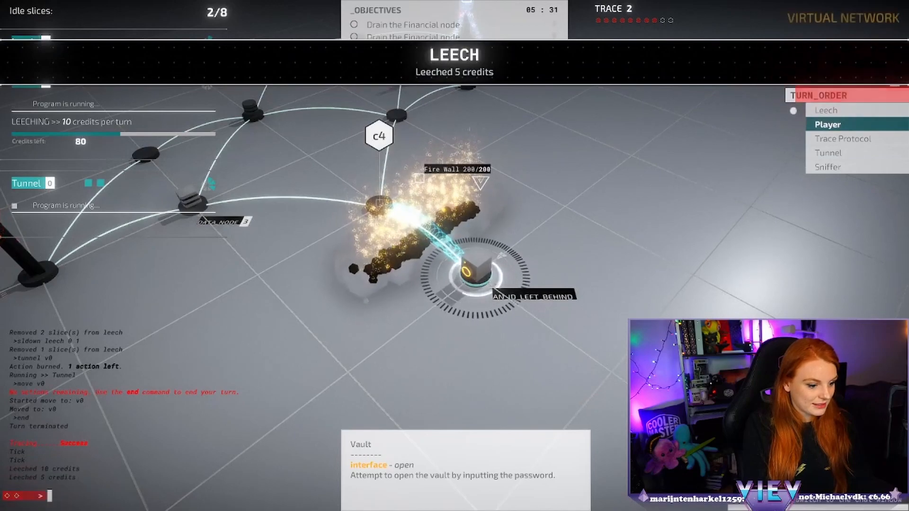
# Step: Slup leech 1 by 2 slices, restoring its 20-credit drain with no idle slices
pyautogui.write('slup')
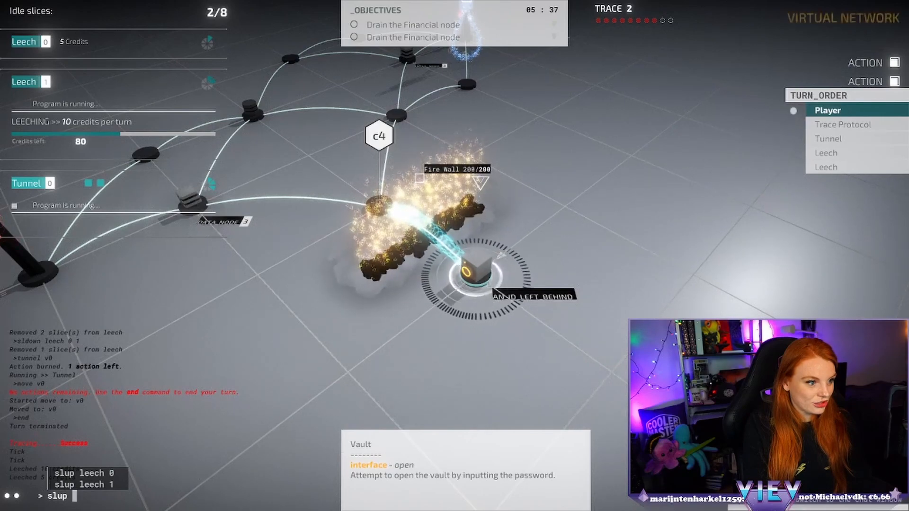
pyautogui.write('l')
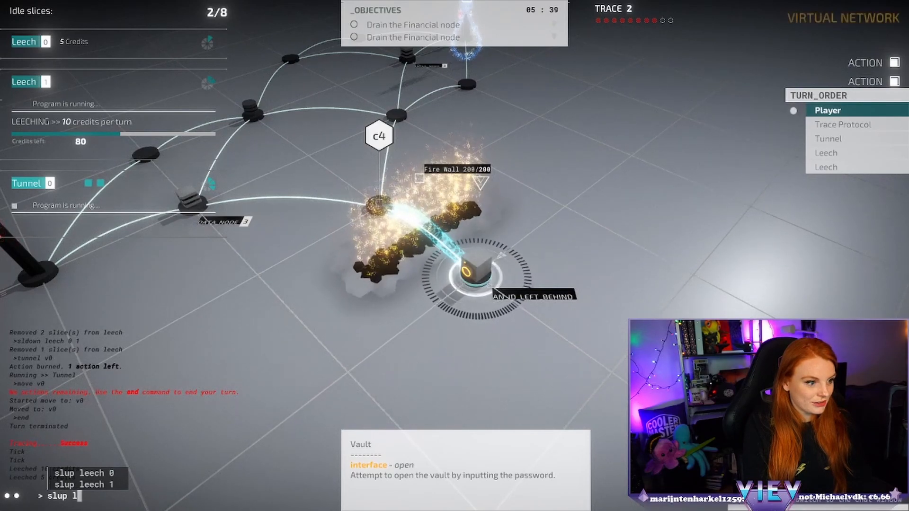
pyautogui.write('eech 1 2')
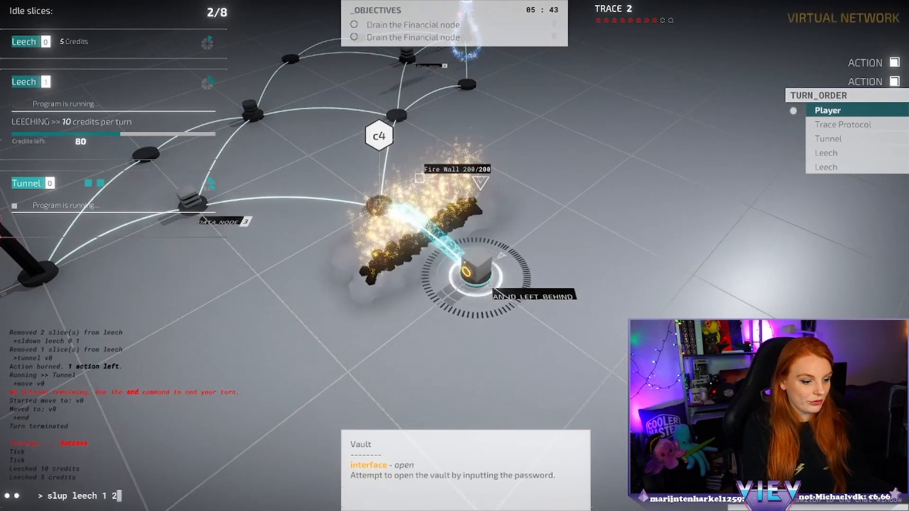
pyautogui.press('Return')
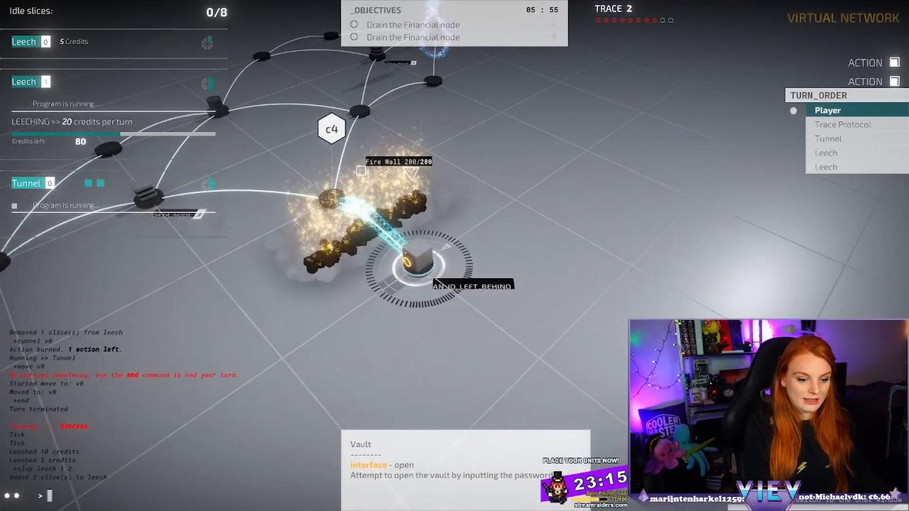
# Step: Review the 'A trophy?' and 'New kid' databits for hints, then run 'open' on vault v0
pyautogui.write('ope')
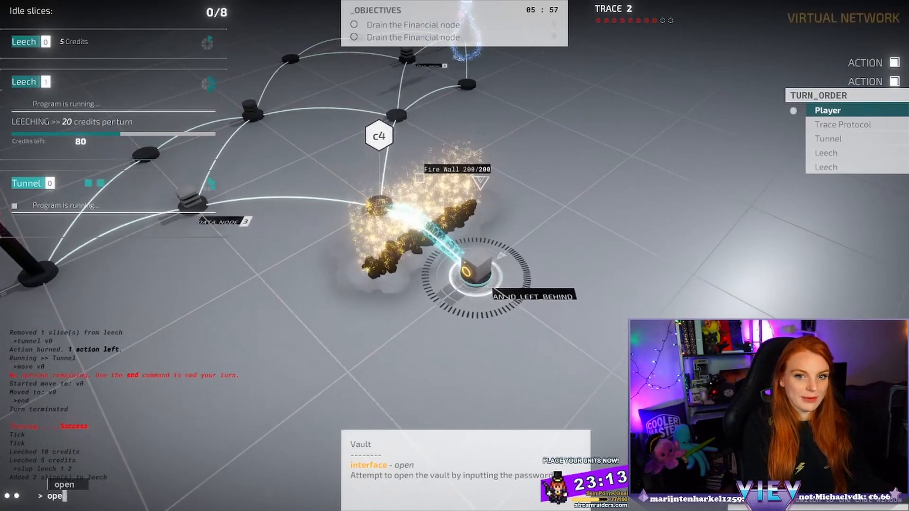
pyautogui.write('d')
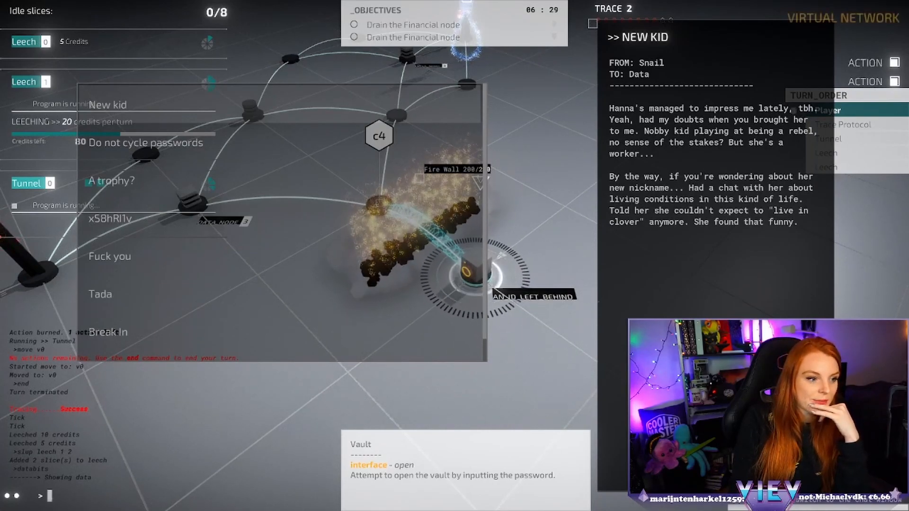
pyautogui.click(149, 142)
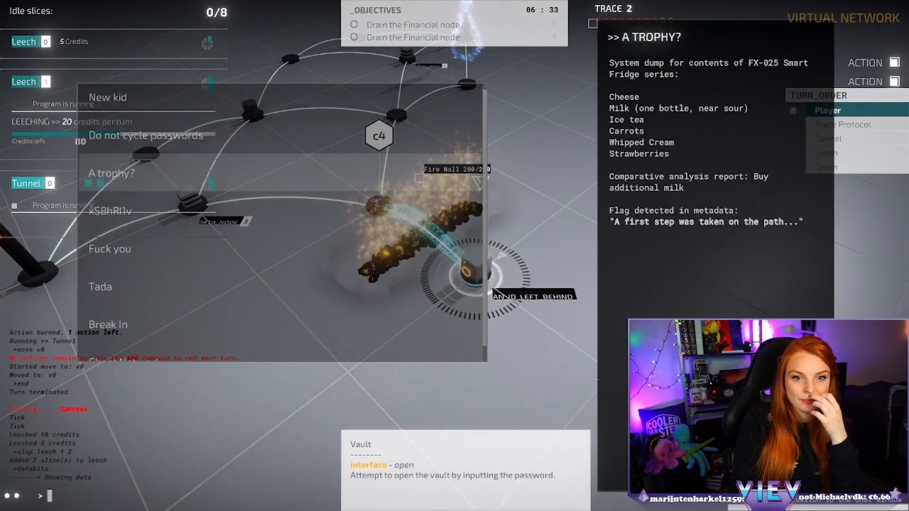
pyautogui.click(110, 208)
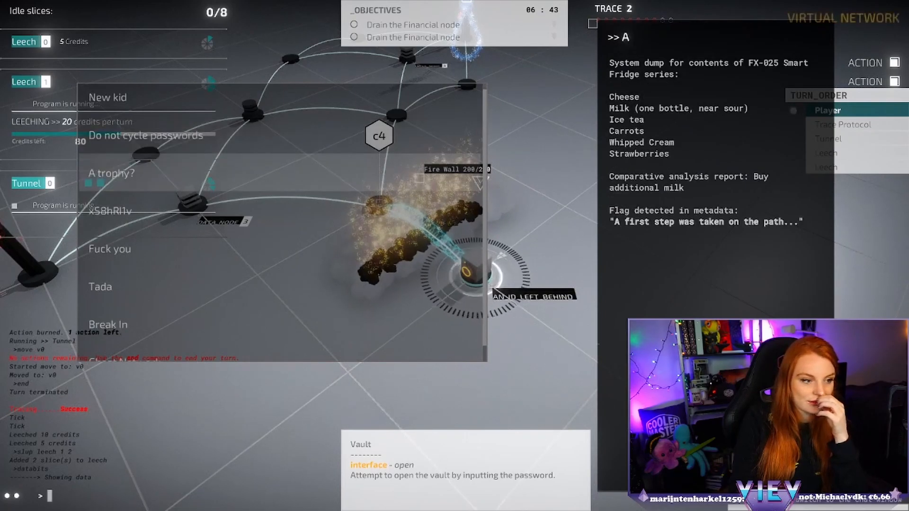
pyautogui.click(99, 286)
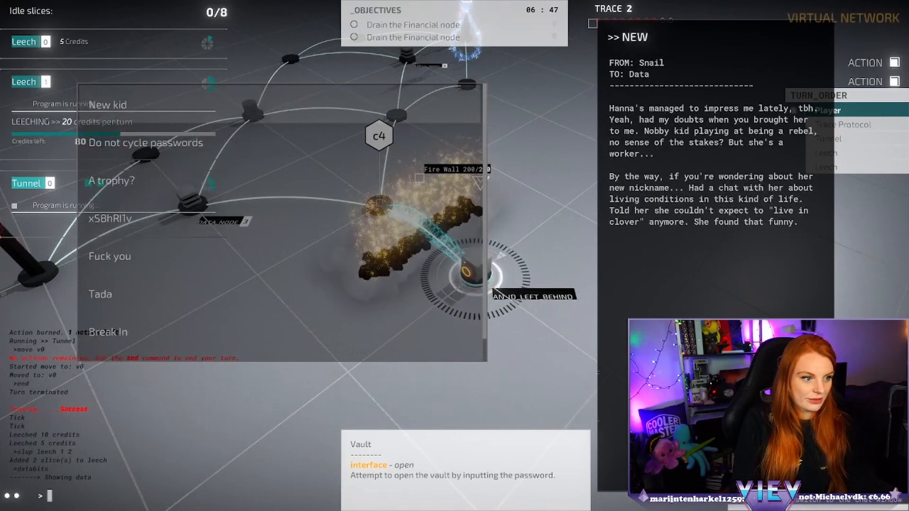
pyautogui.write('open')
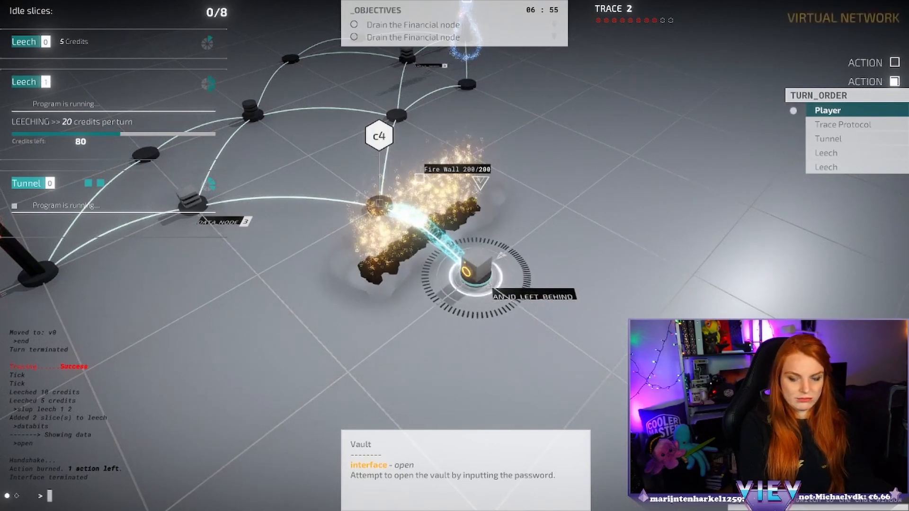
# Step: Try the password 'clover' on the vault, then end the turn so the leech drains to 60
pyautogui.write('clover')
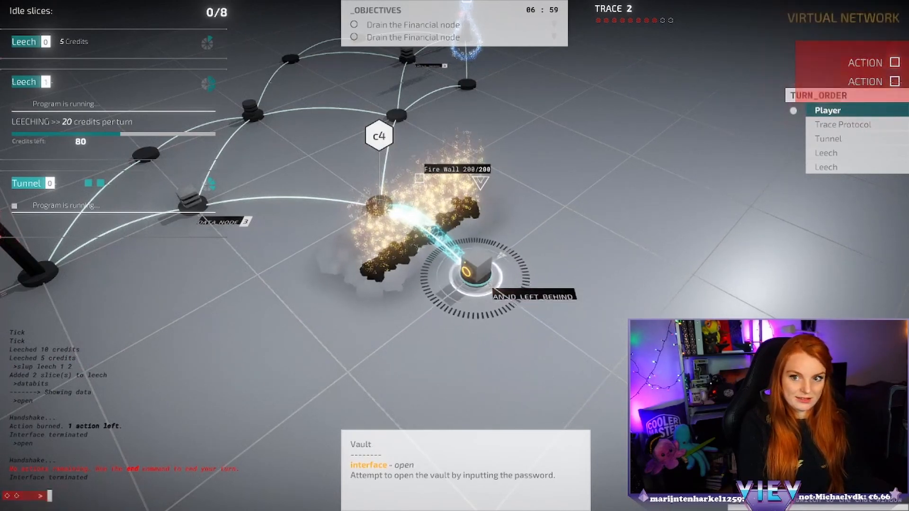
pyautogui.write('e')
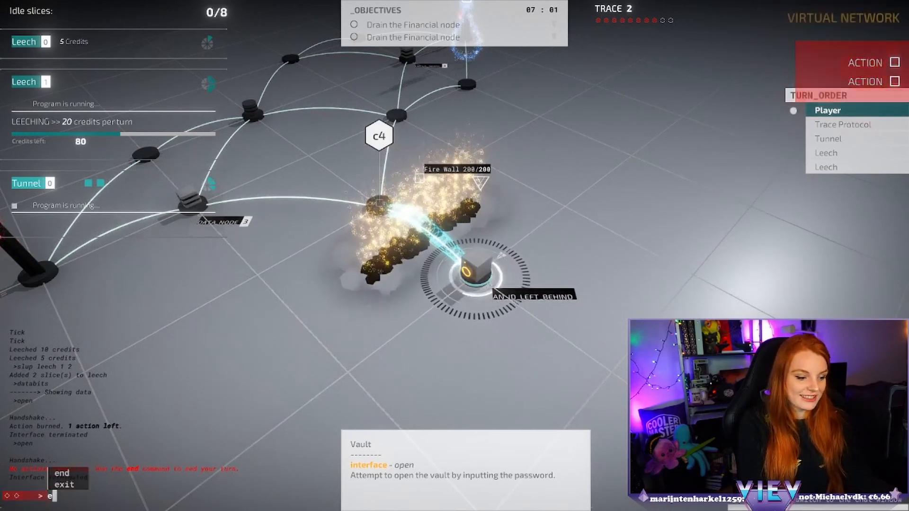
pyautogui.write('nd')
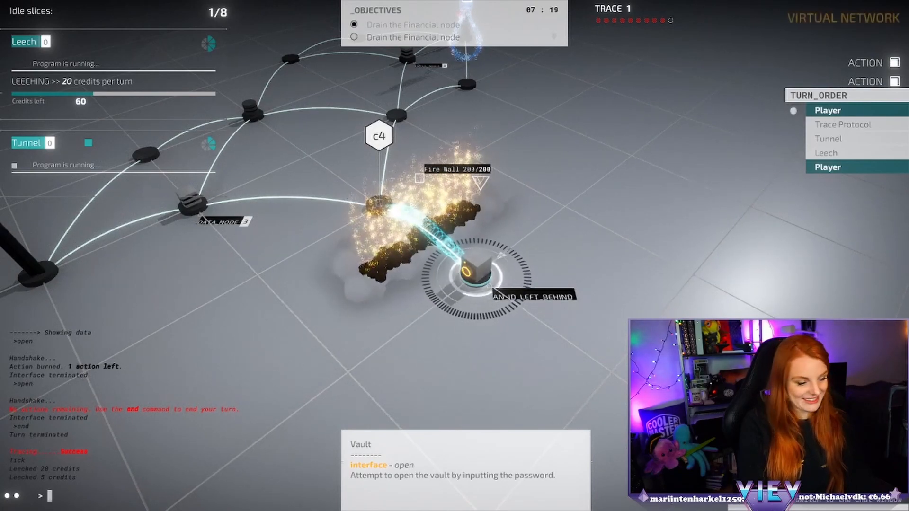
# Step: Assign another slice to the leech (25 per turn) and reread the stolen databits messages
pyautogui.write('slup leech')
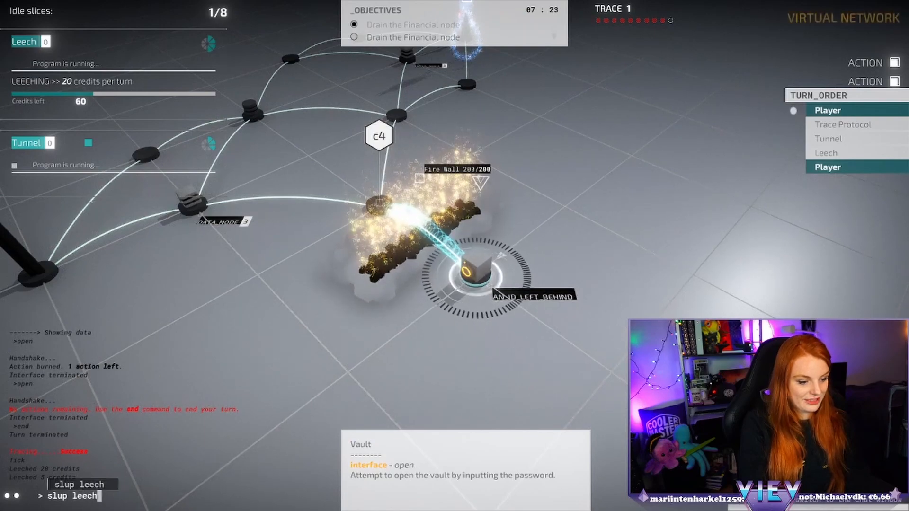
pyautogui.press('Return')
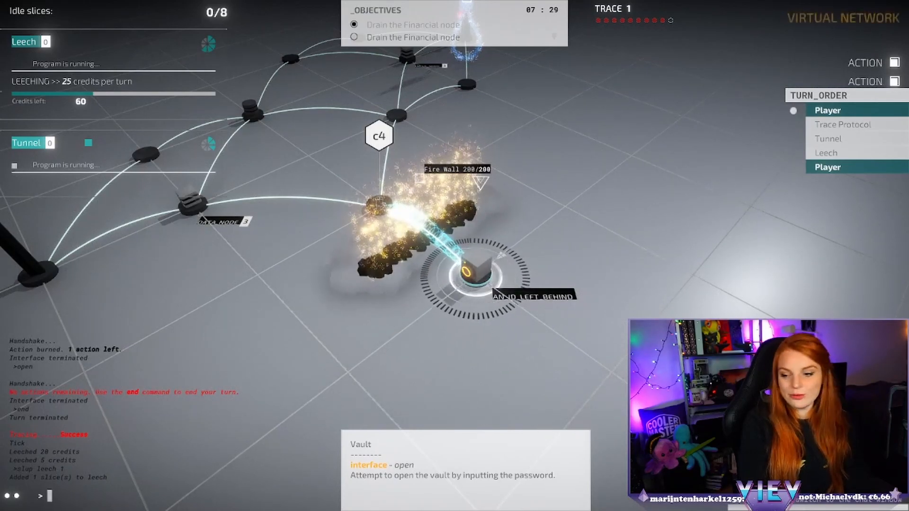
pyautogui.write('d')
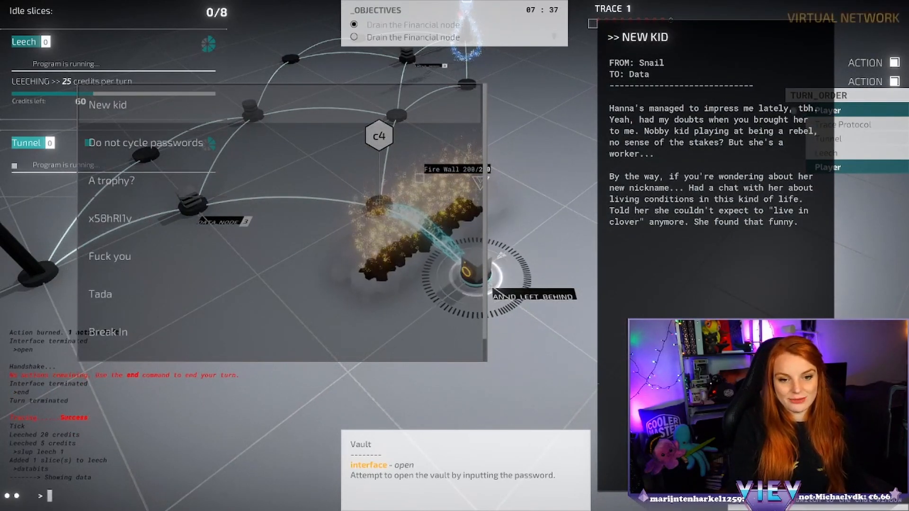
pyautogui.click(146, 139)
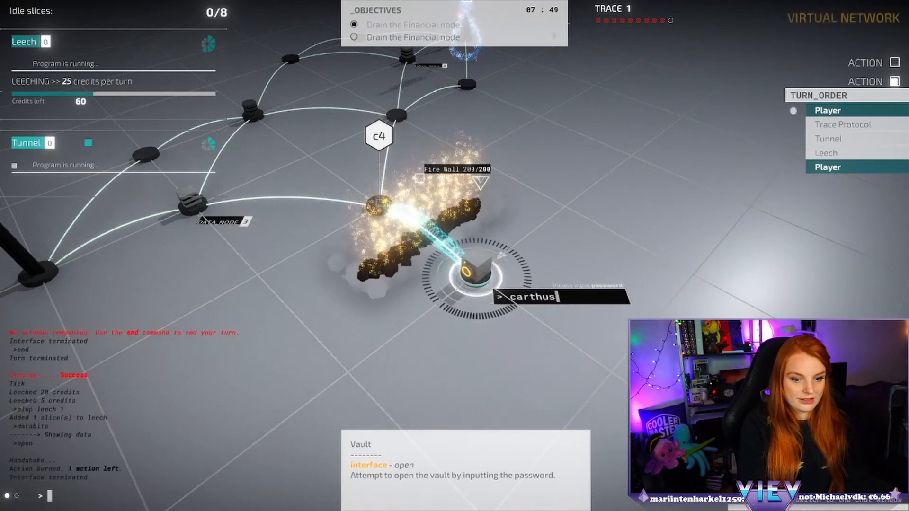
# Step: Try another vault password, then end the turn leaving the leech at 35 credits
pyautogui.write('i')
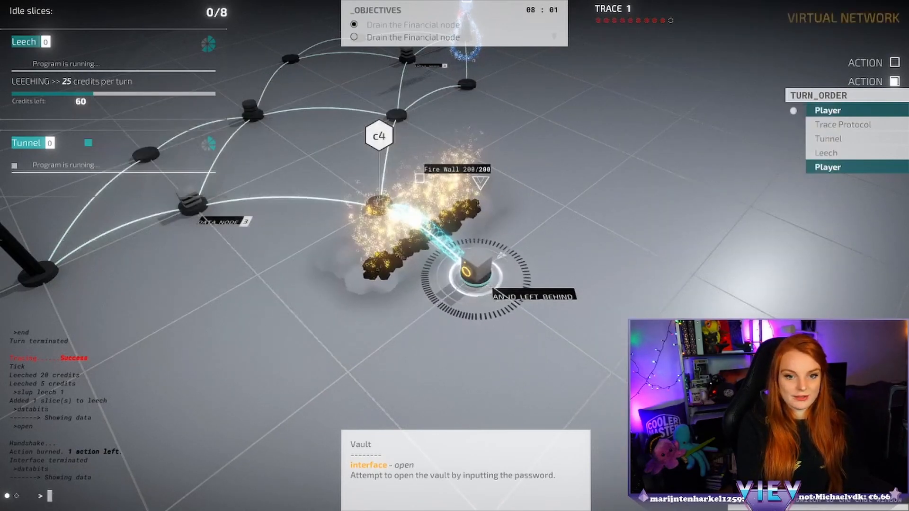
pyautogui.write('mor')
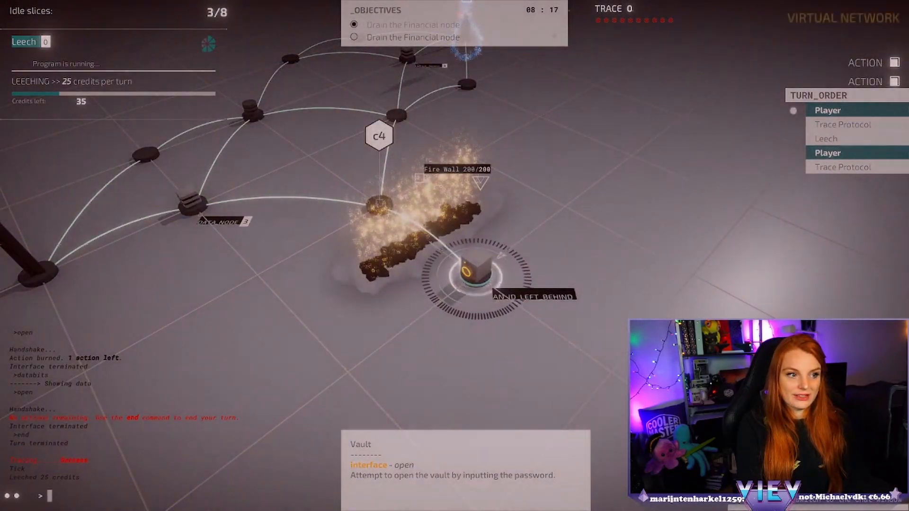
# Step: Run Cloak v2.0 to scramble the trace and end the turn
pyautogui.write('clo')
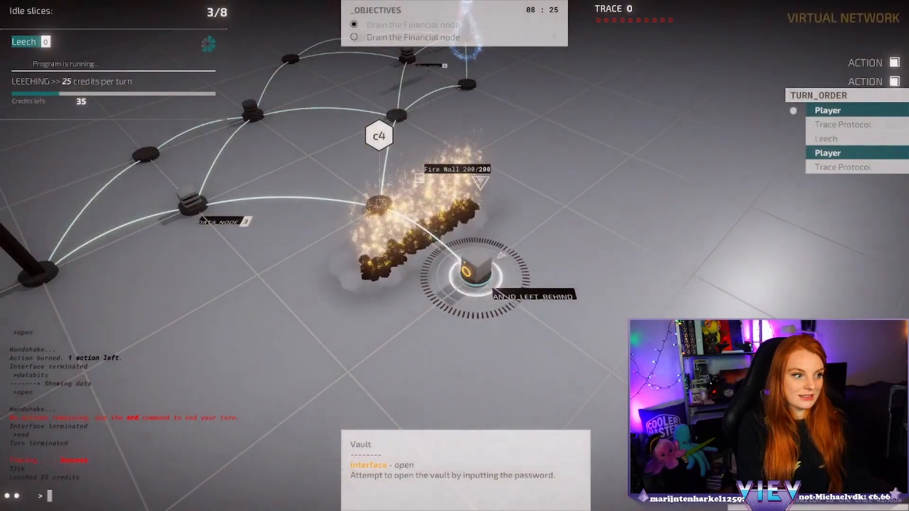
pyautogui.write('op')
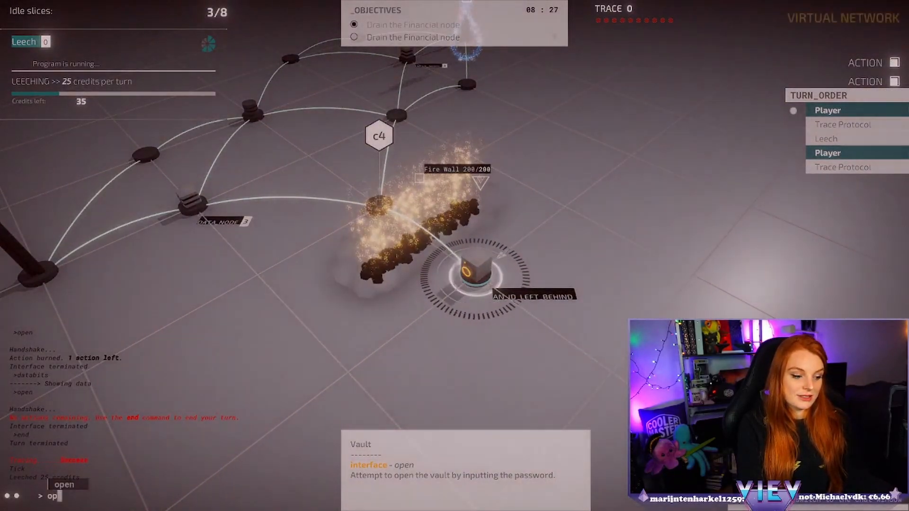
pyautogui.write('cloak')
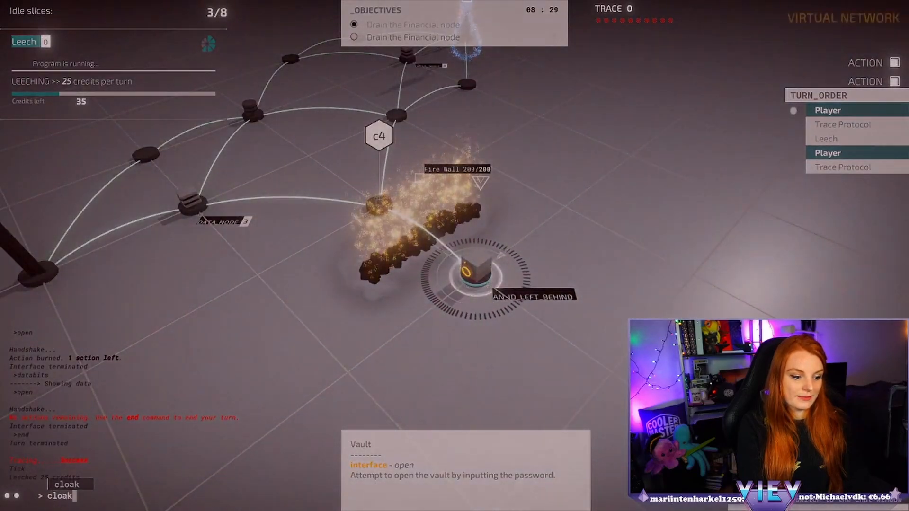
pyautogui.press('Return')
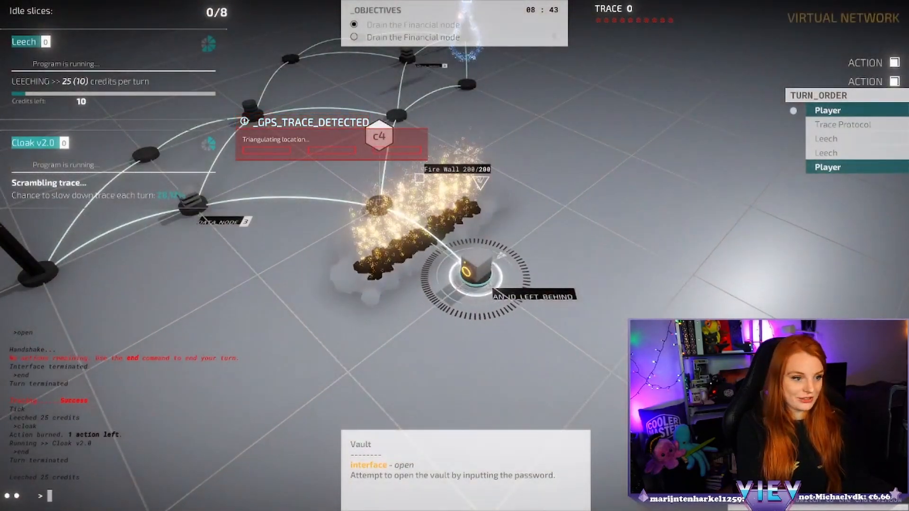
# Step: End the final turn so the run leaves the network back to the m.OS home menu
pyautogui.write('e')
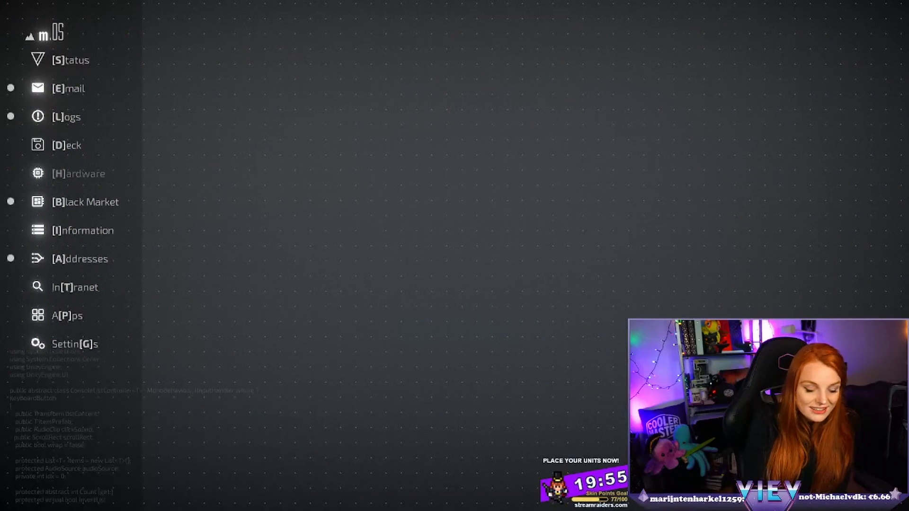
# Step: Relaunch The Playground from Status/Addresses, confirm with Y, and tunnel back onto vault v0
pyautogui.click(69, 60)
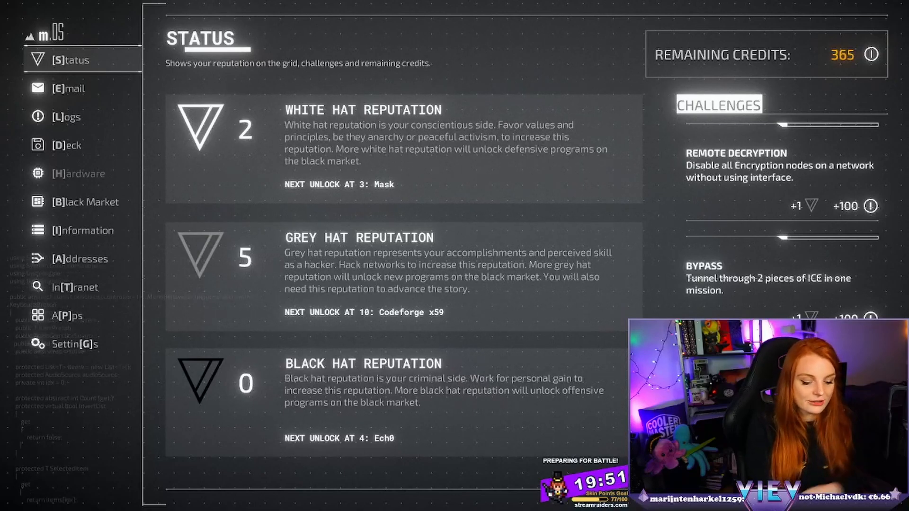
pyautogui.click(81, 259)
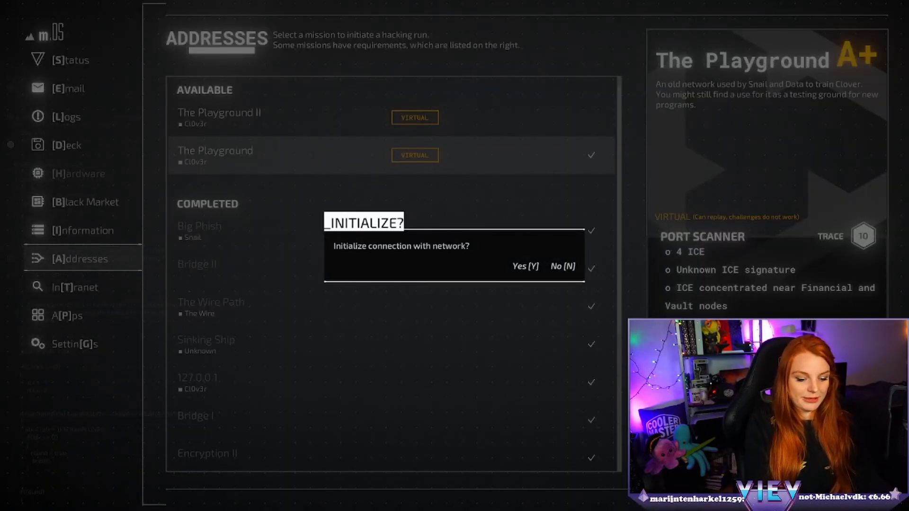
pyautogui.press('y')
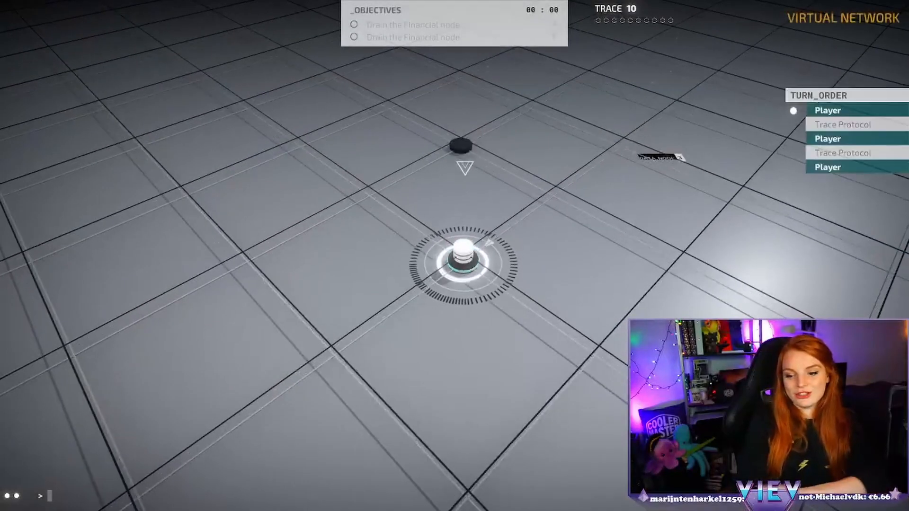
pyautogui.click(464, 257)
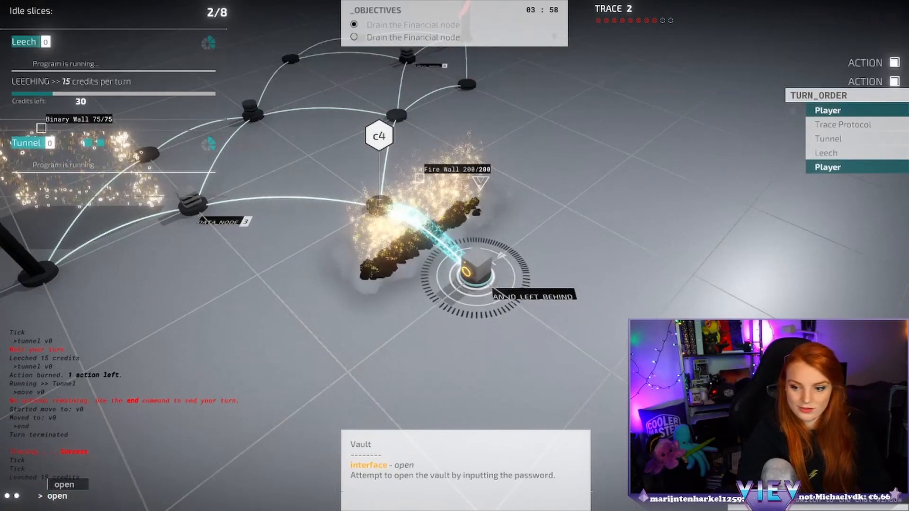
# Step: Submit the password 'hannah' to vault v0; it is rejected and the interface closes
pyautogui.write('hanna')
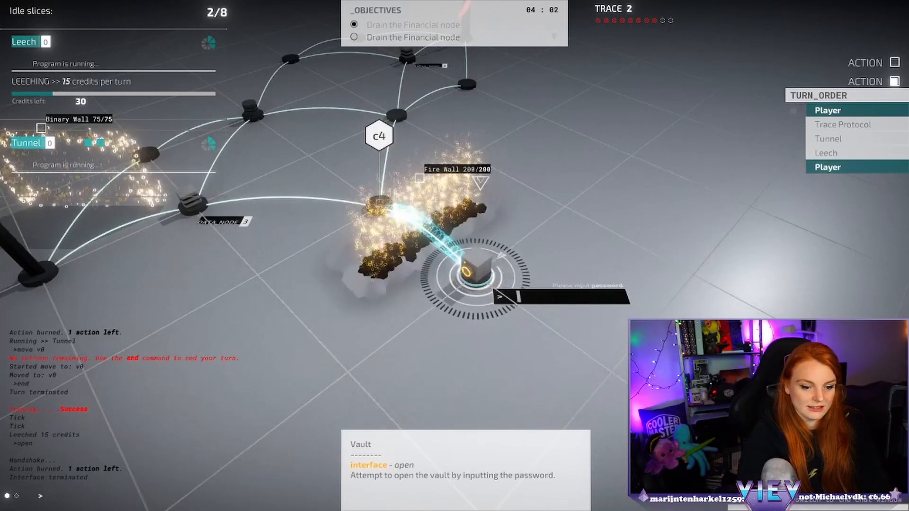
pyautogui.write('hann')
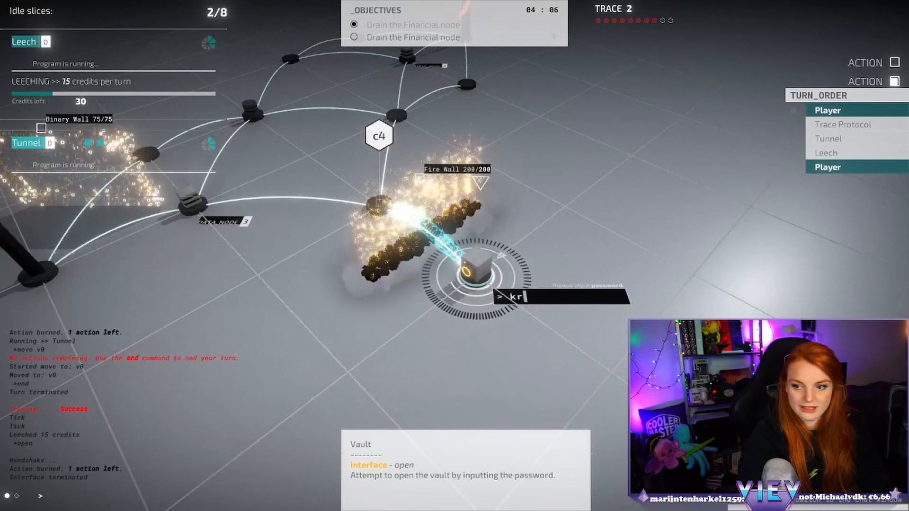
pyautogui.write('hannah')
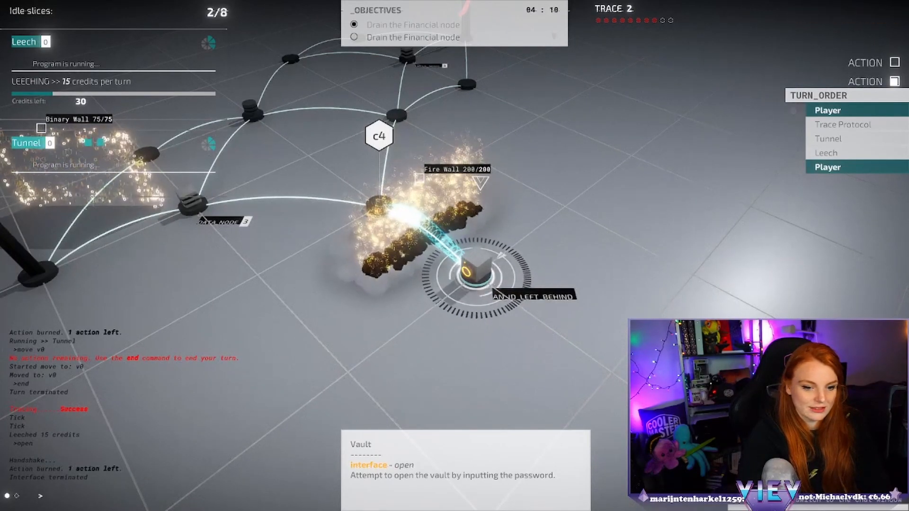
pyautogui.press('Escape')
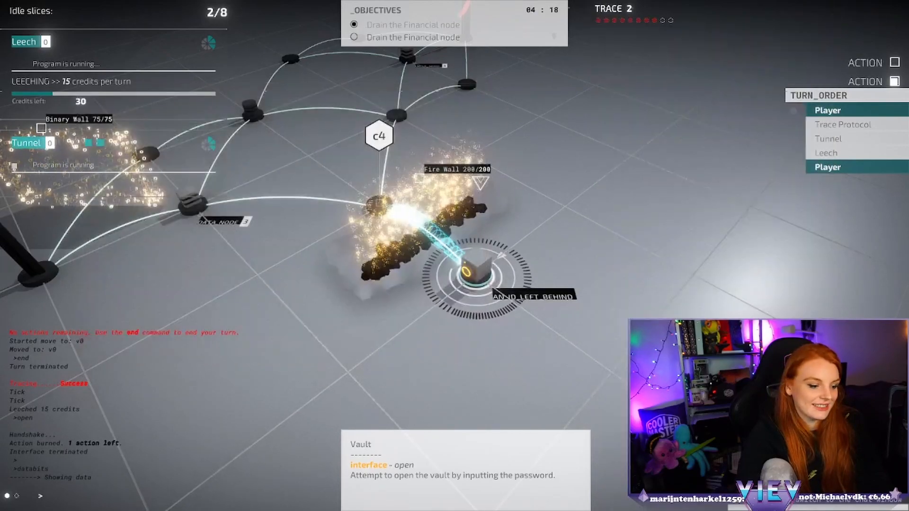
# Step: Enter the correct vault password to download its contents, then run 'exit' to leave the network
pyautogui.write('ha')
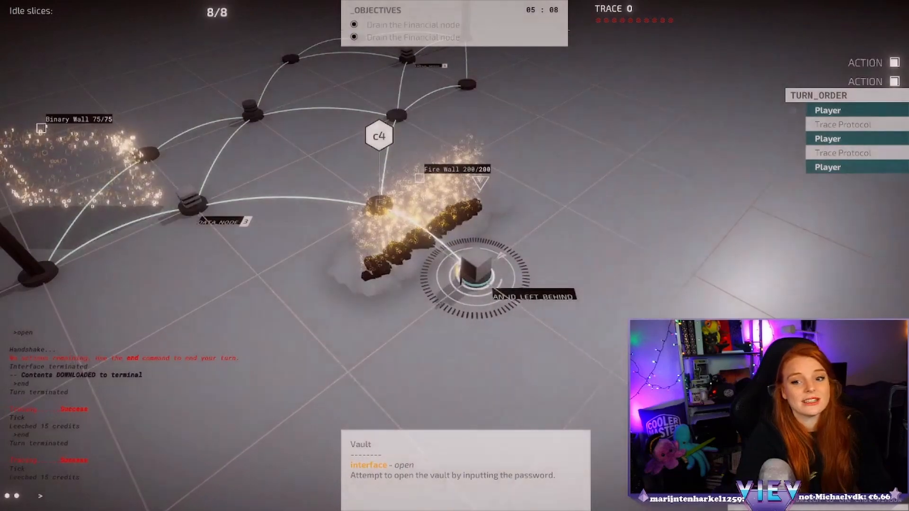
pyautogui.write('exit')
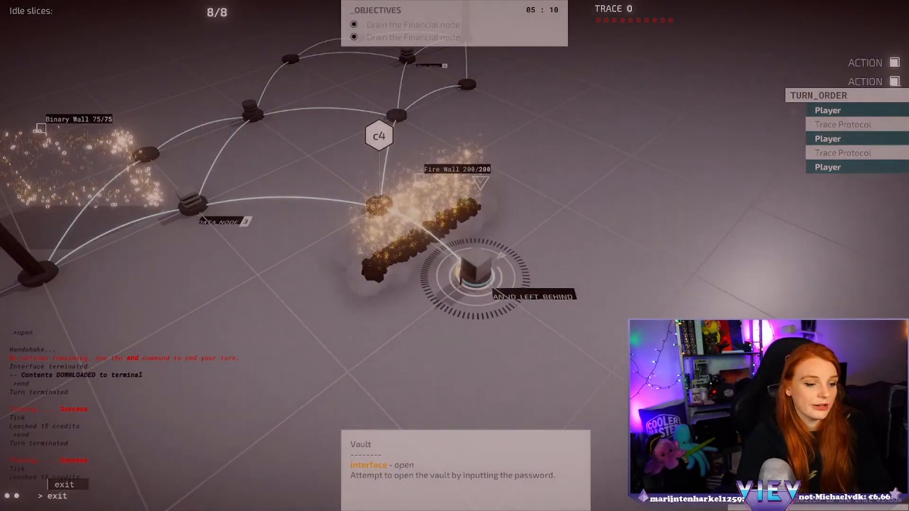